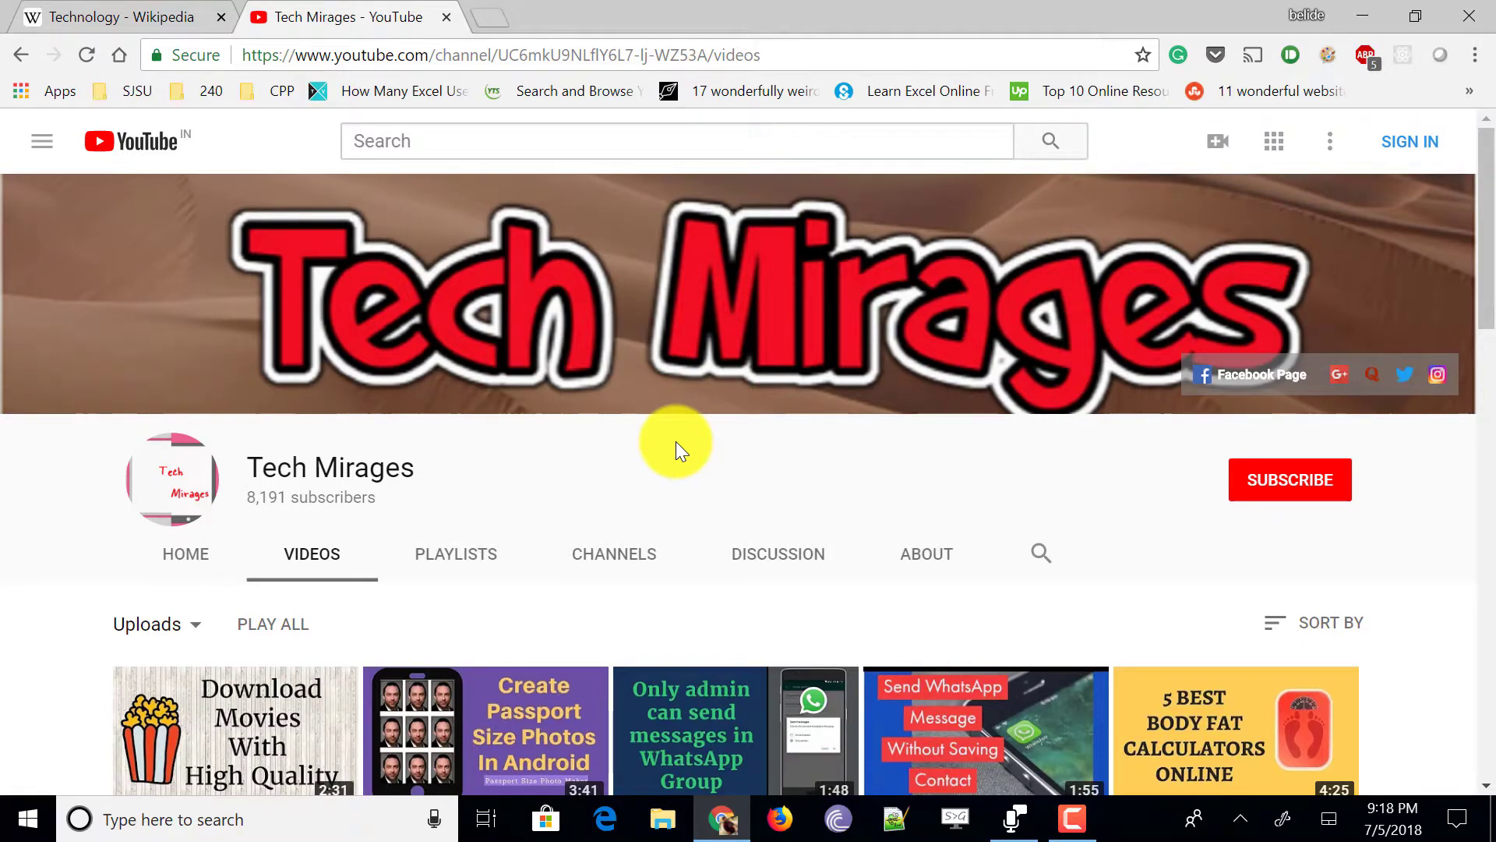
Switch to the 'Technology - Wikipedia' tab and bring up the context menu on its heading.
{"action": "scroll", "scroll_direction": "down", "scroll_amount": 3}
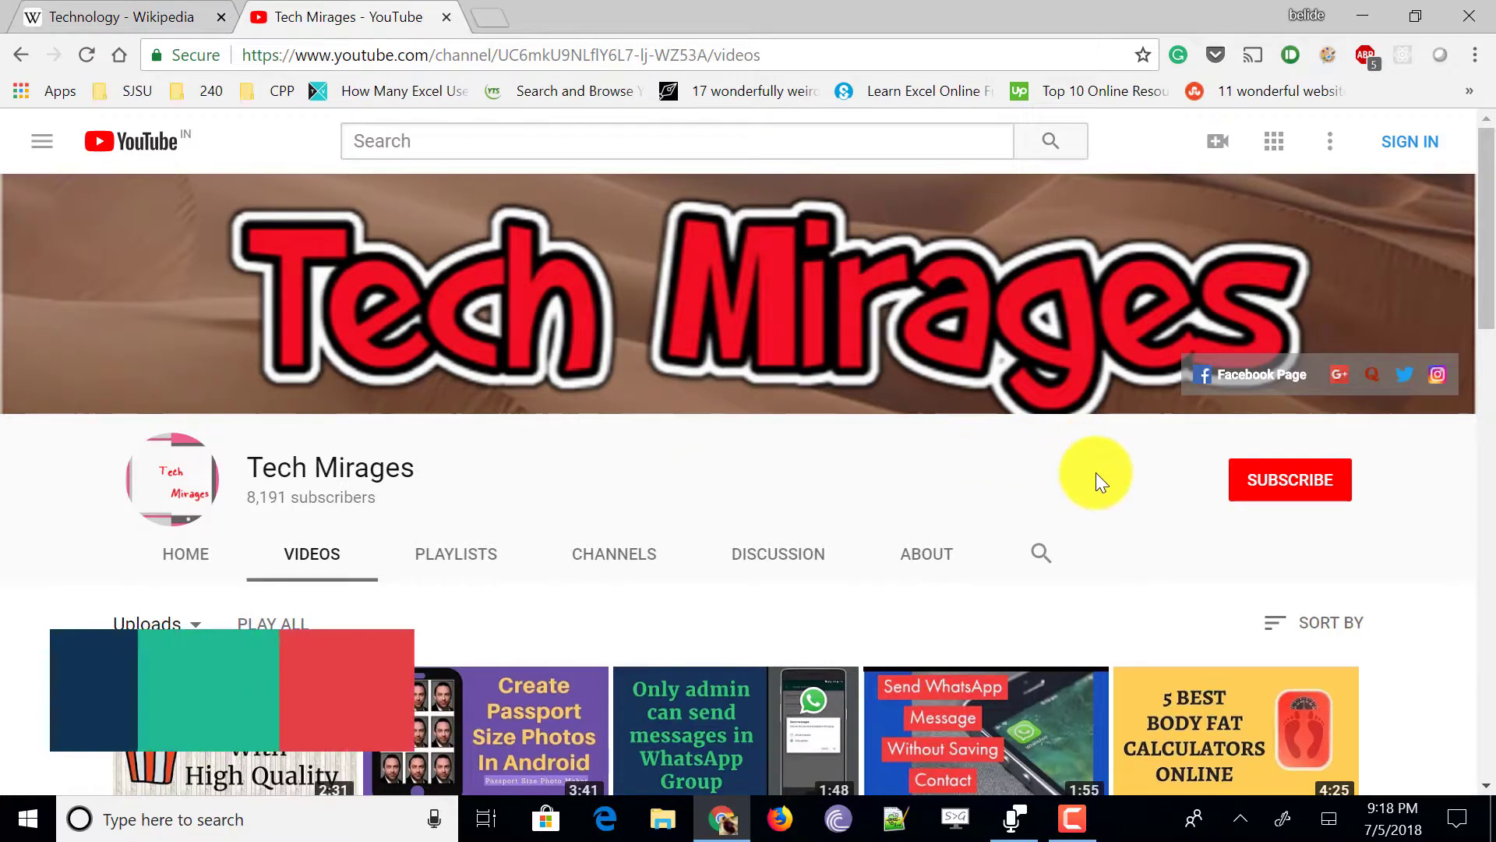
{"action": "mouse_move", "coordinate": [653, 455]}
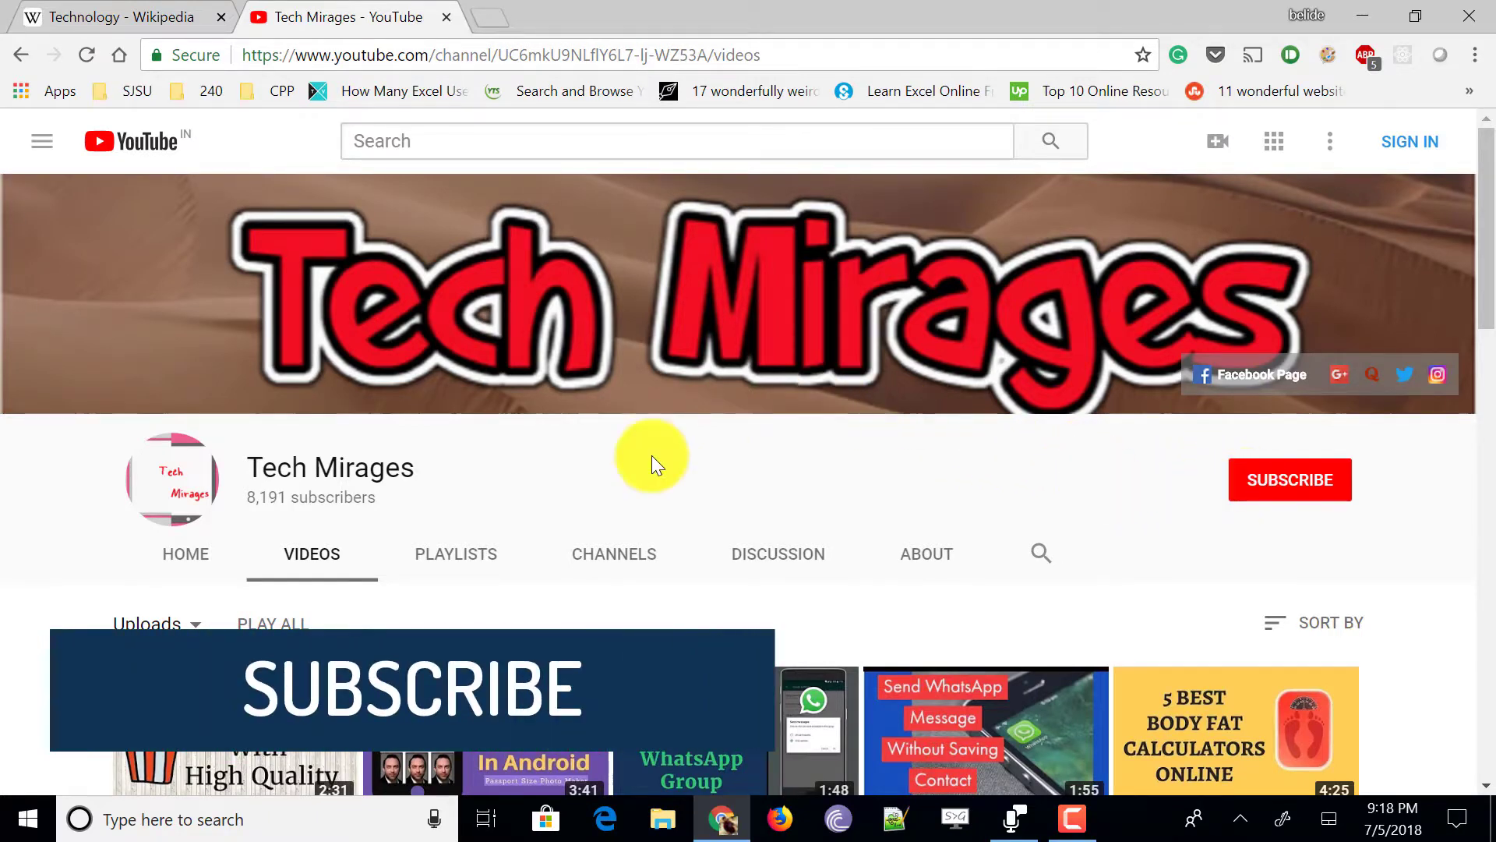
{"action": "left_click", "coordinate": [114, 17]}
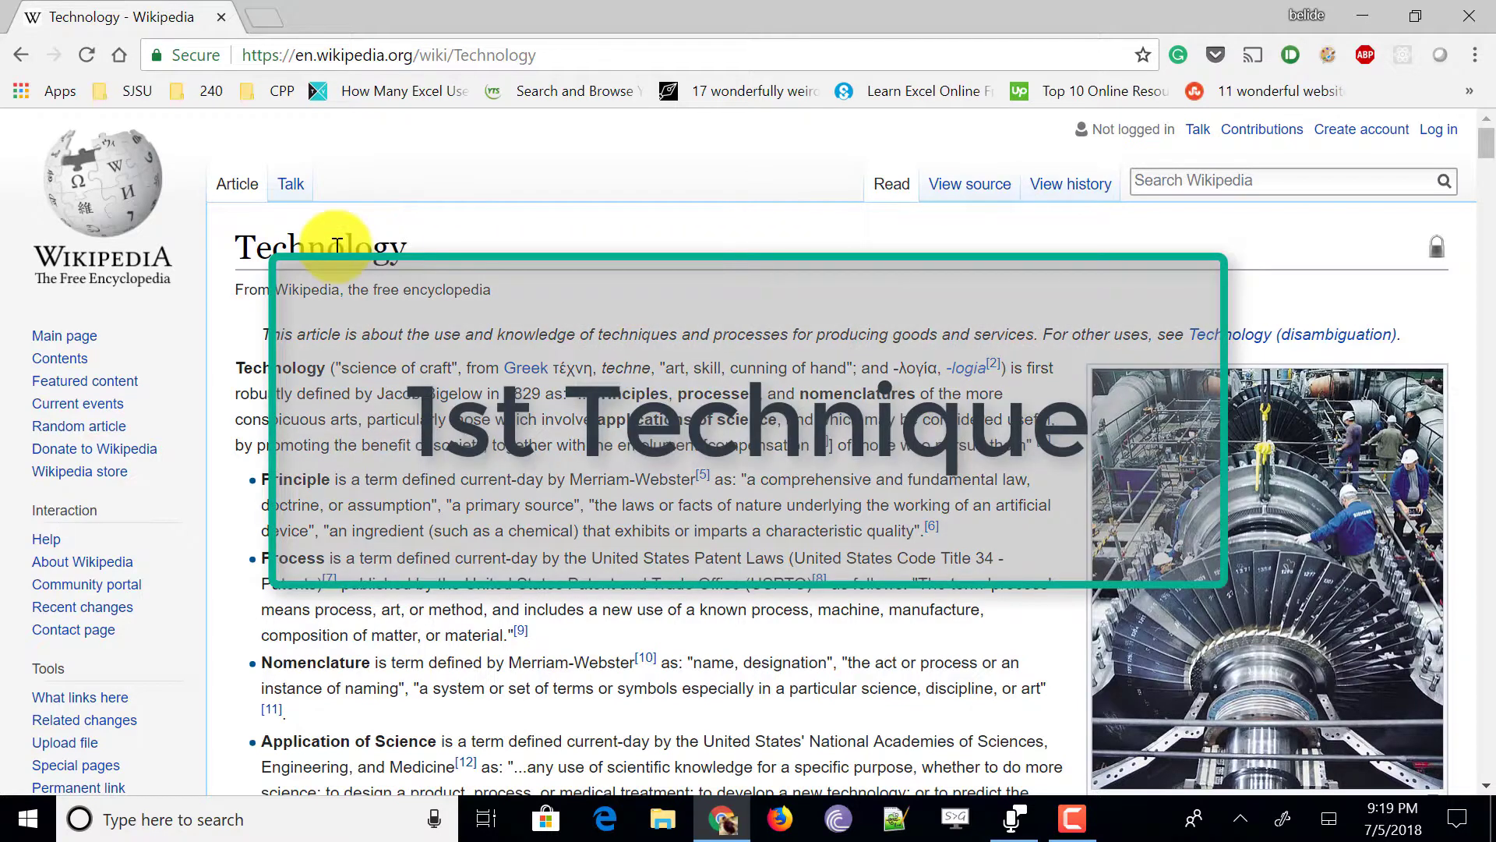
{"action": "right_click", "coordinate": [338, 247]}
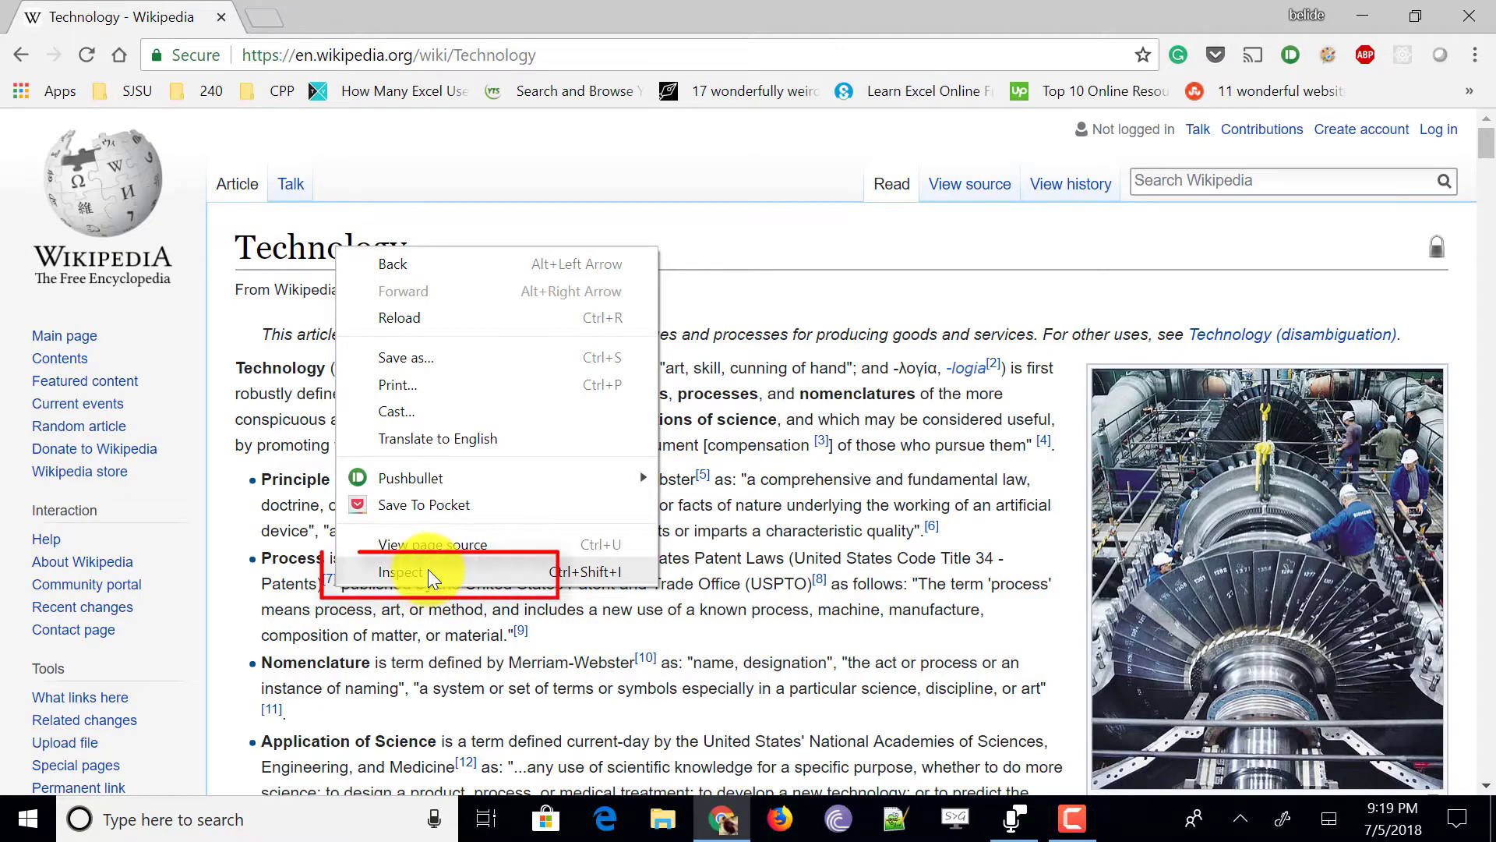
Inspect the h1 heading and edit its text node to read 'Tech Mirages'.
{"action": "left_click", "coordinate": [401, 572]}
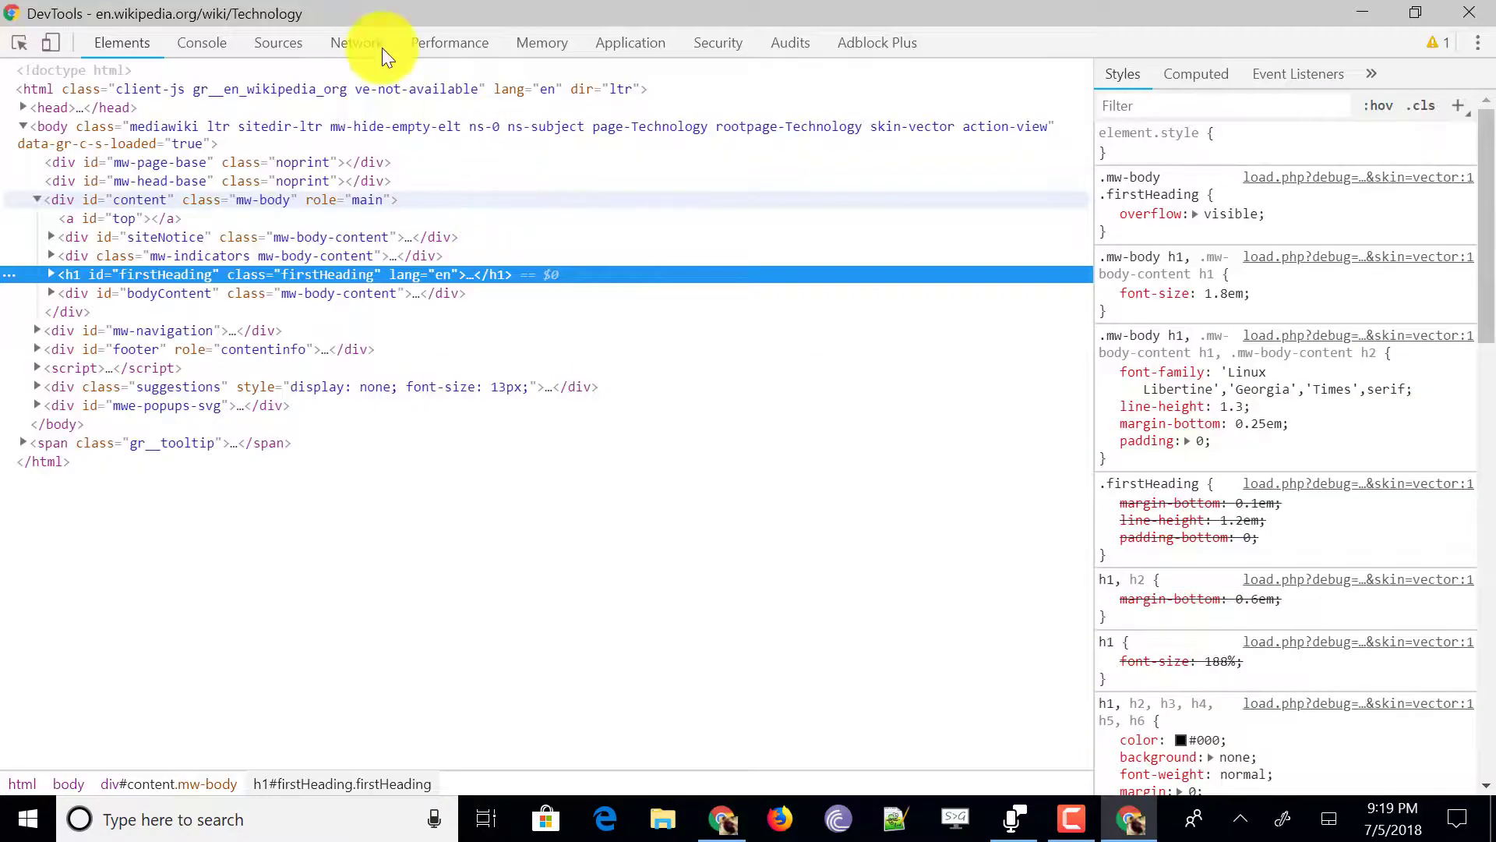
{"action": "mouse_move", "coordinate": [278, 42]}
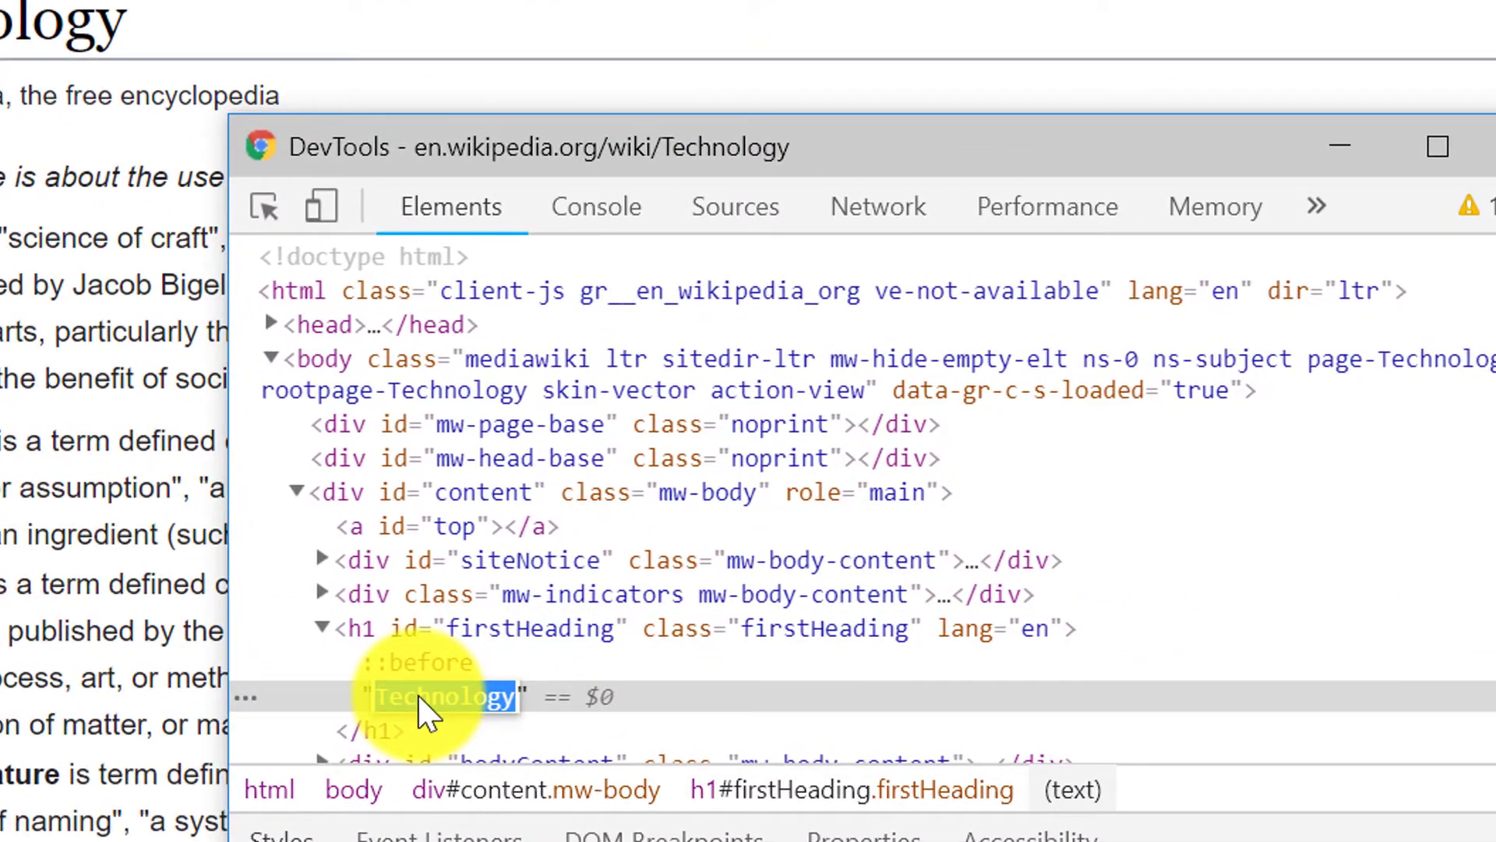
{"action": "type", "text": "Tech"}
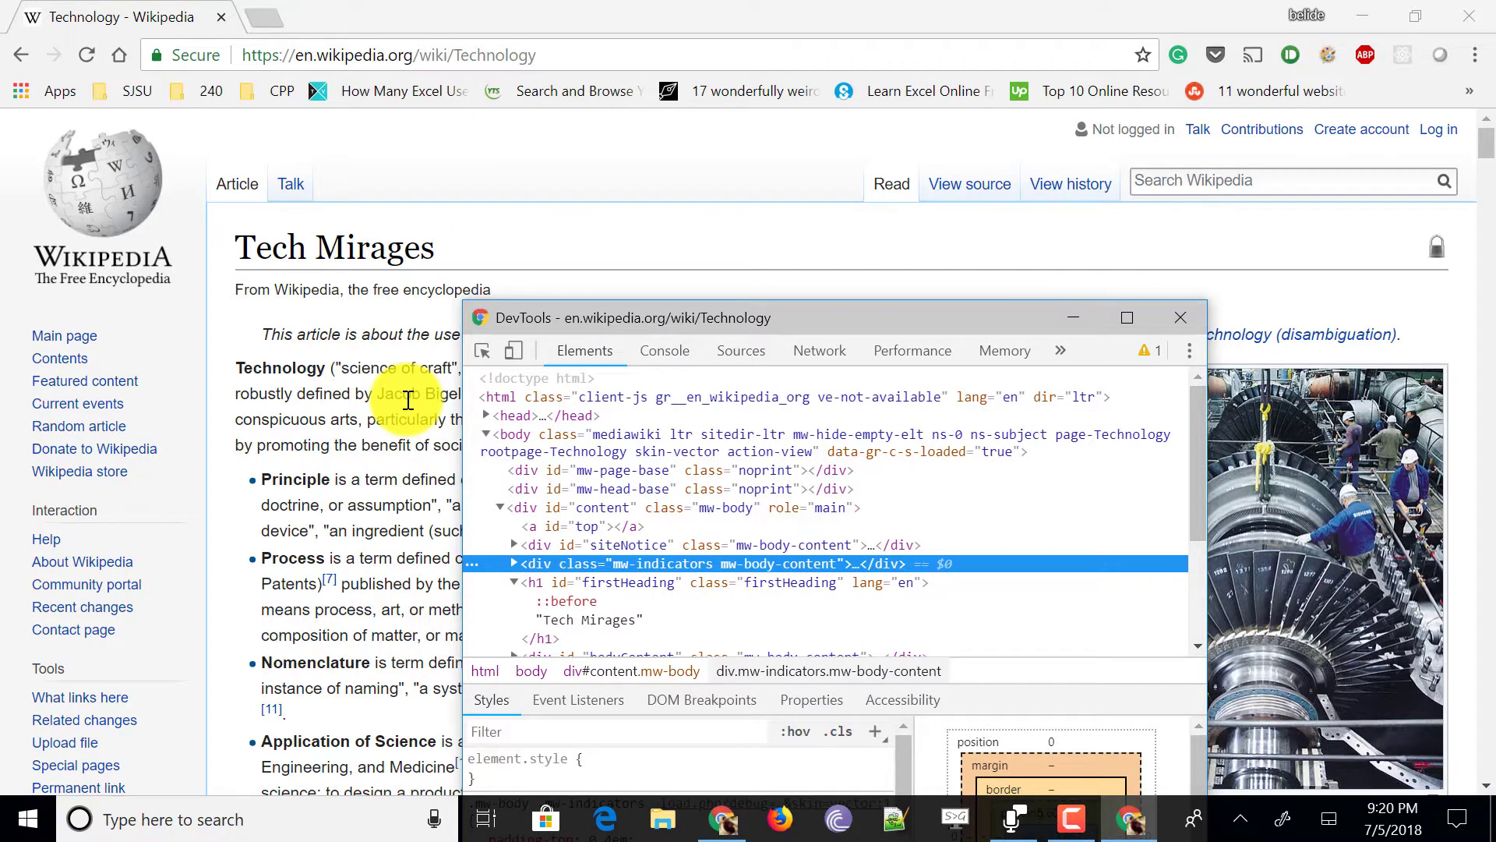
{"action": "mouse_move", "coordinate": [644, 419]}
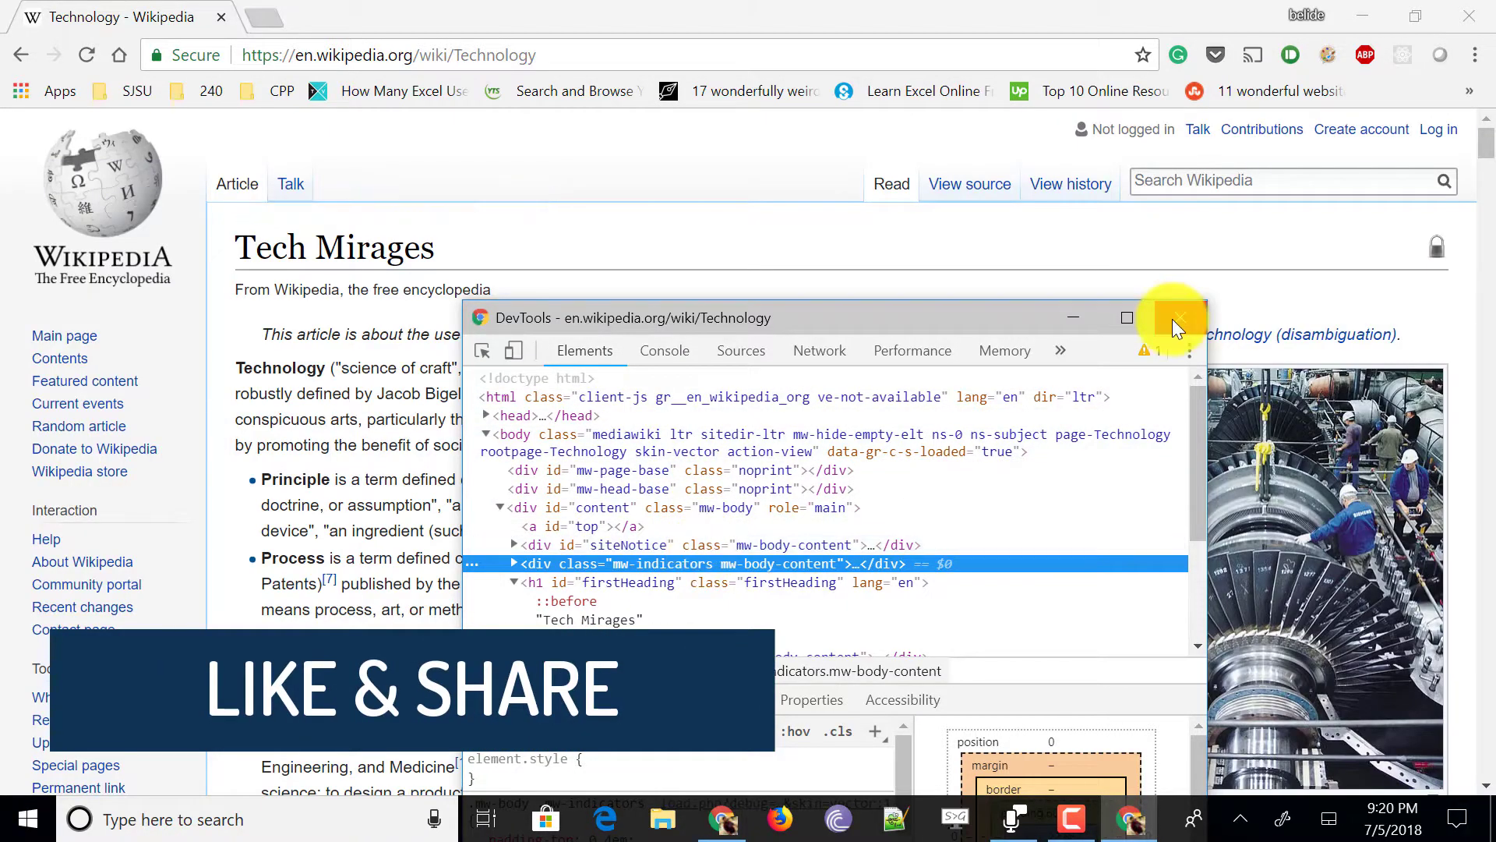
Close DevTools, reload the article to restore 'Technology', and reopen DevTools with F12.
{"action": "left_click", "coordinate": [1178, 318]}
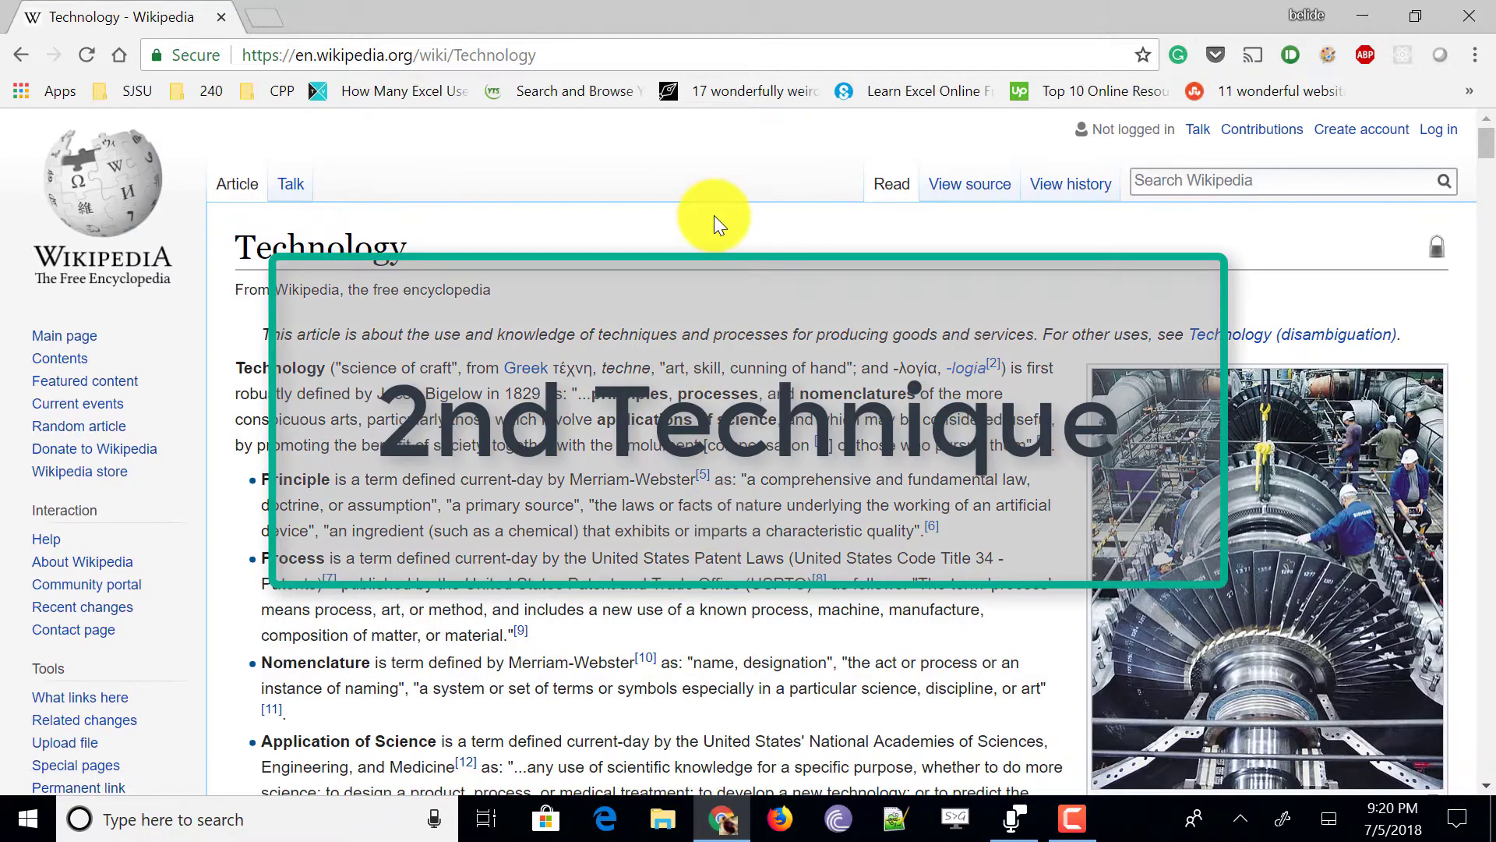
{"action": "right_click", "coordinate": [711, 225]}
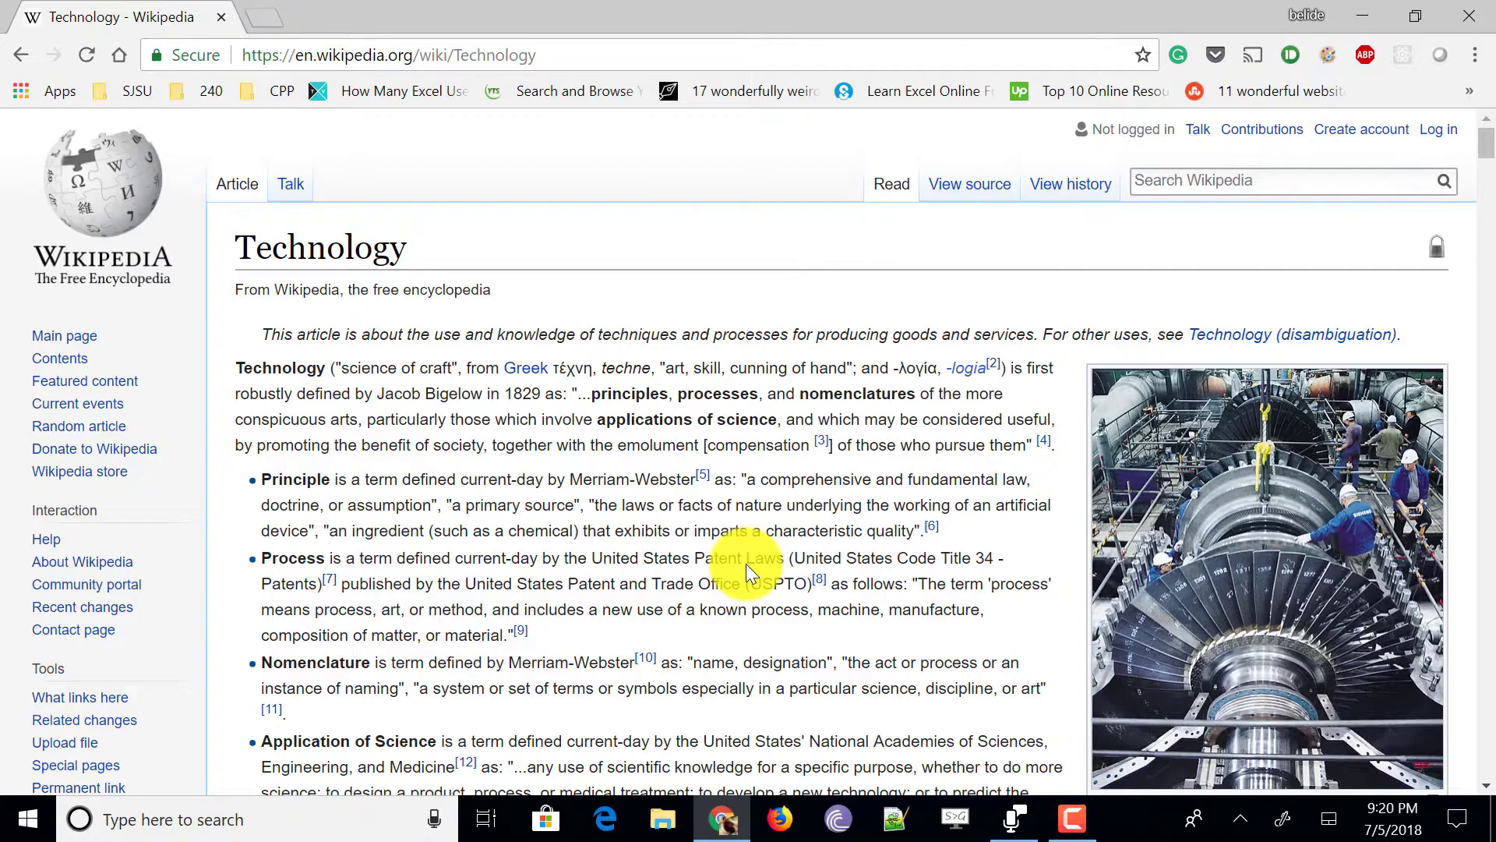
{"action": "key", "text": "F12"}
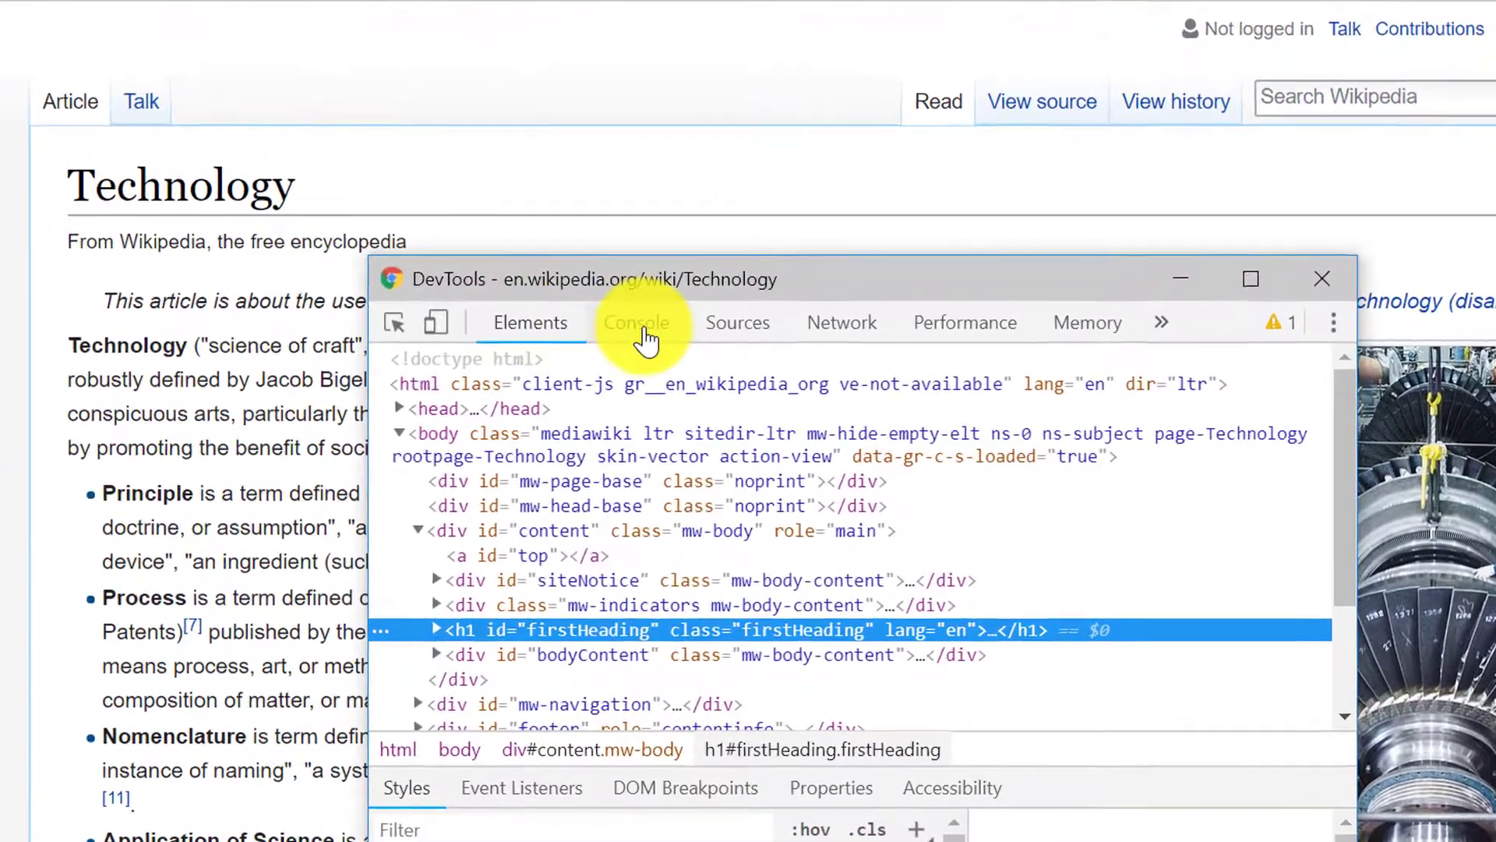
In a cleared Console, run document.body.contentEditable=true; to make the page editable.
{"action": "left_click", "coordinate": [638, 323]}
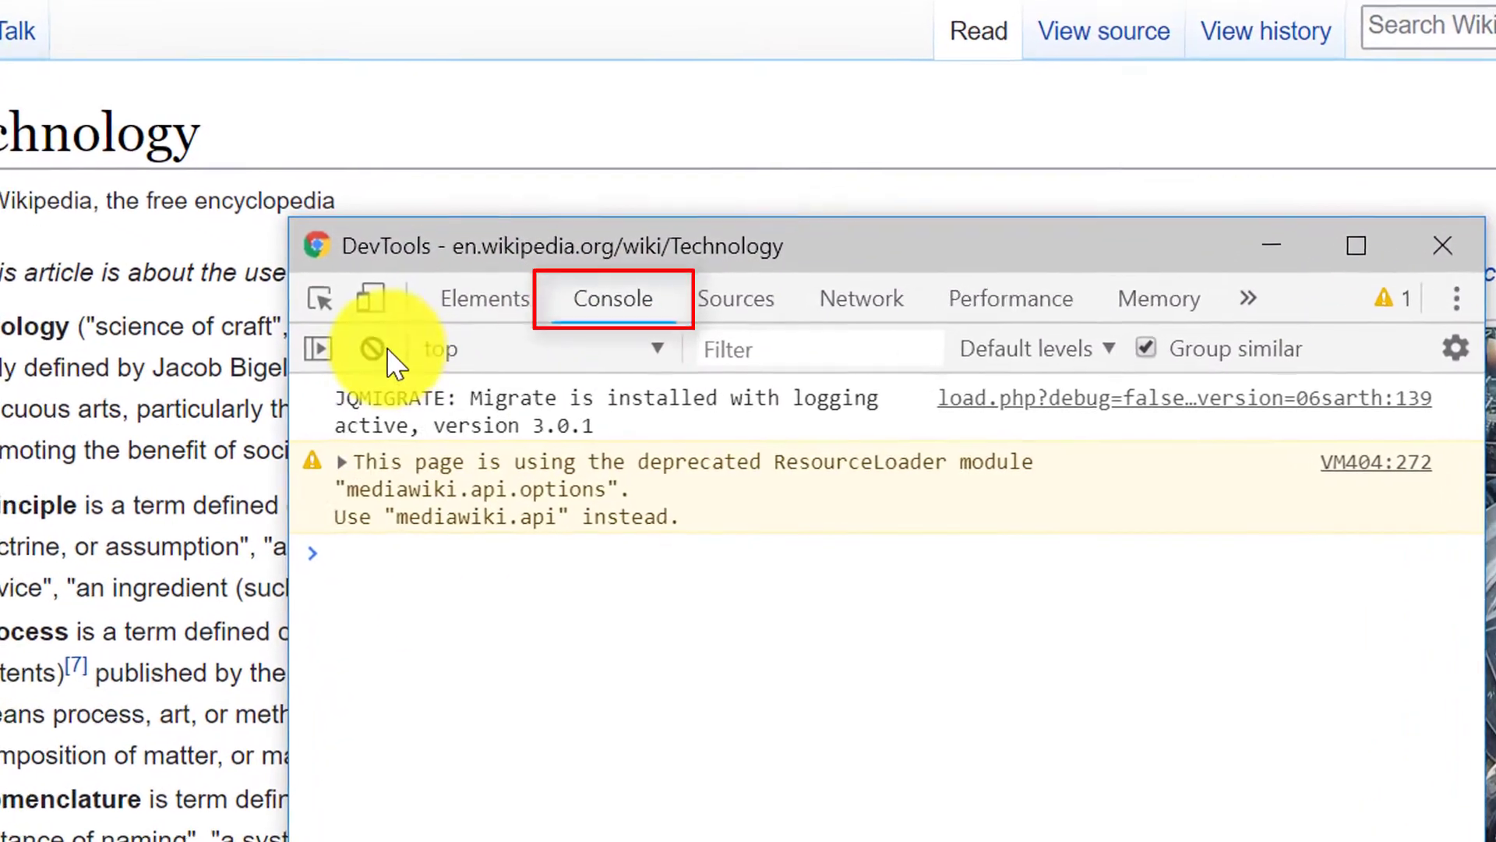
{"action": "left_click", "coordinate": [372, 347]}
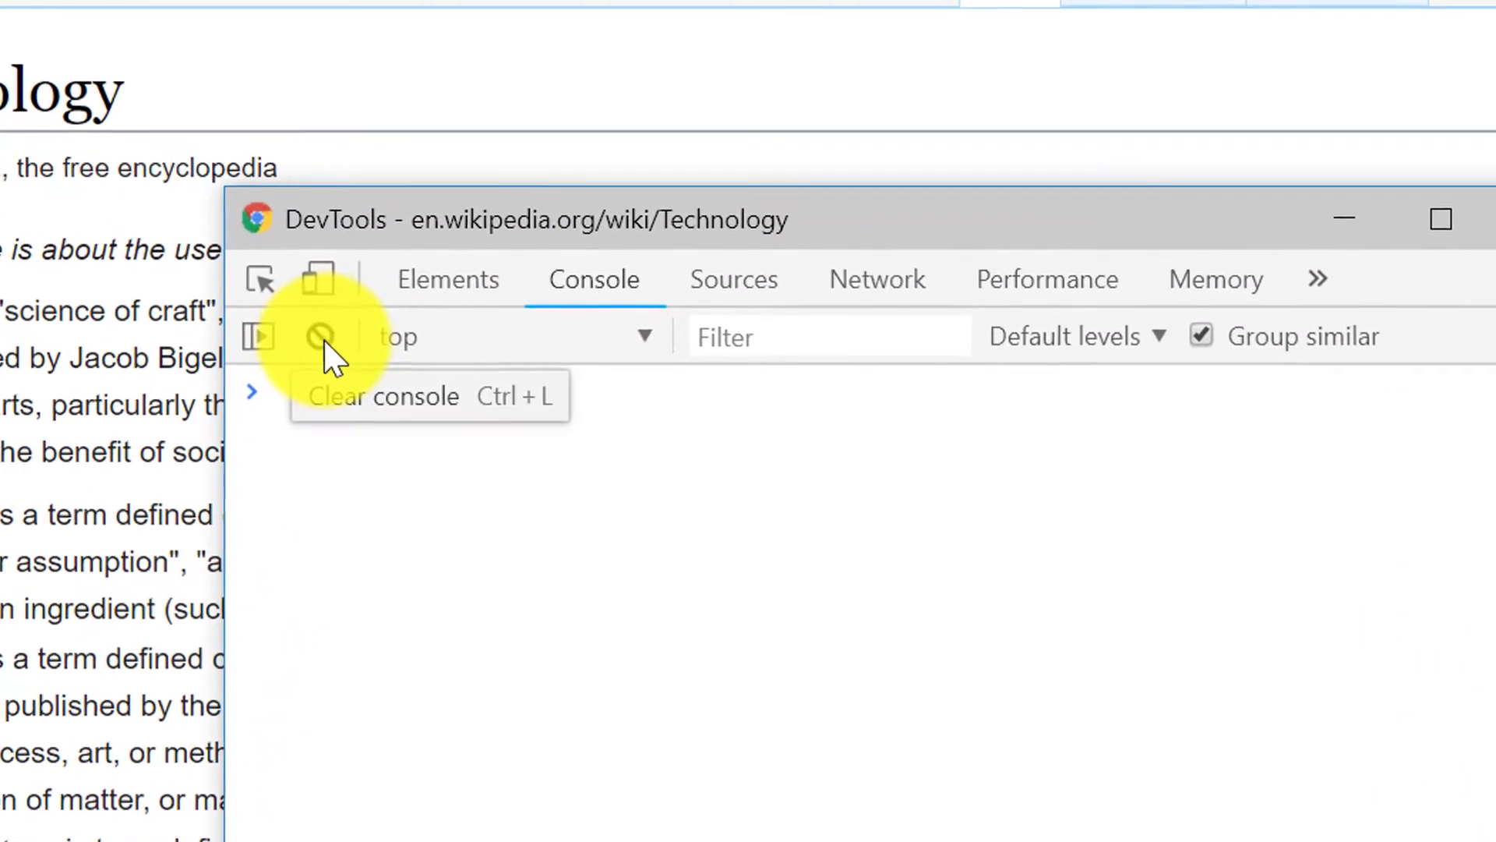
{"action": "left_click", "coordinate": [320, 336]}
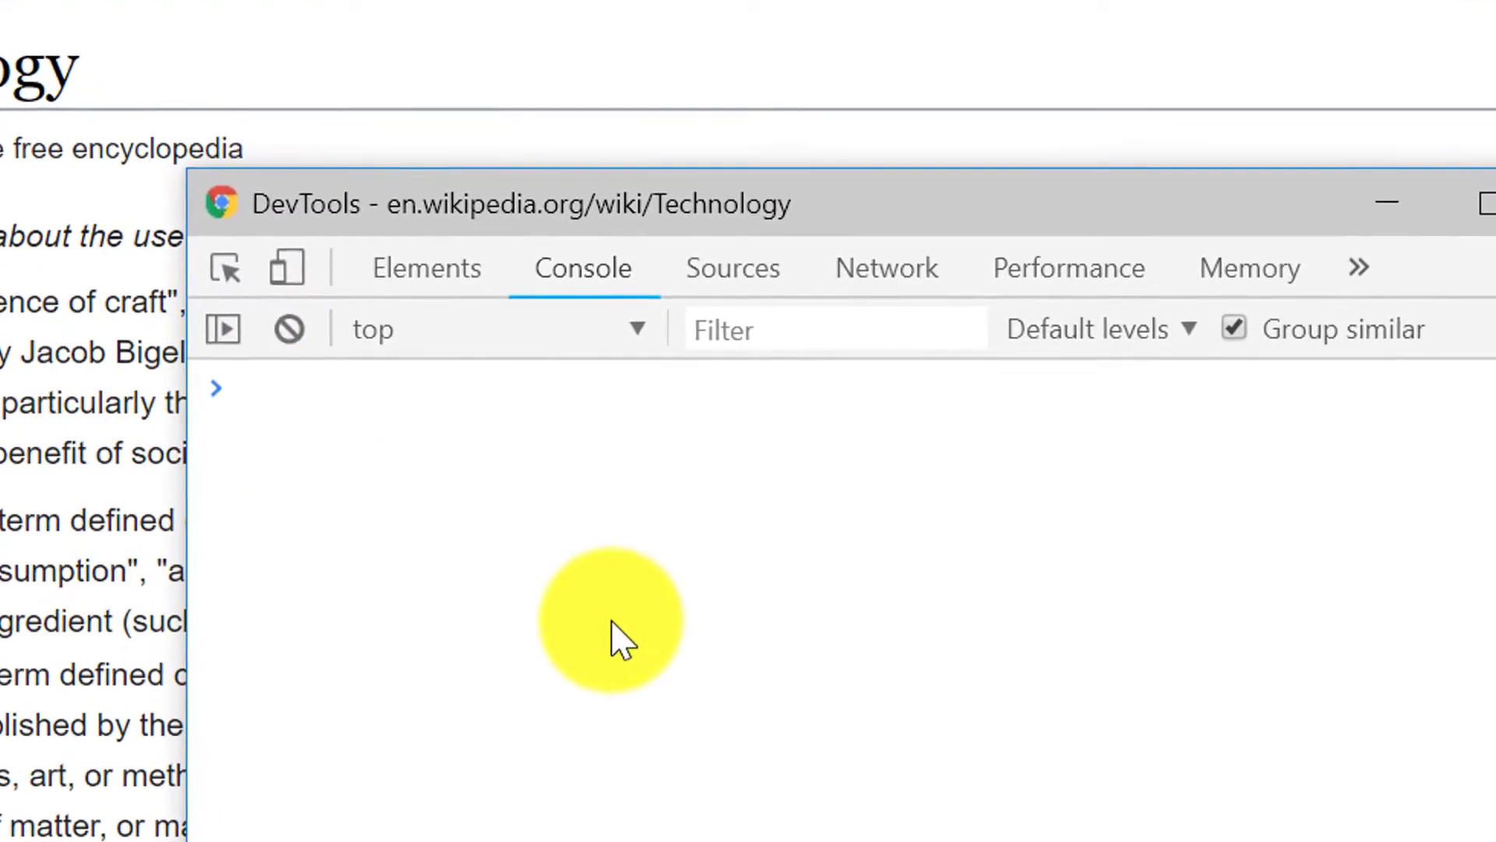
{"action": "type", "text": "document."}
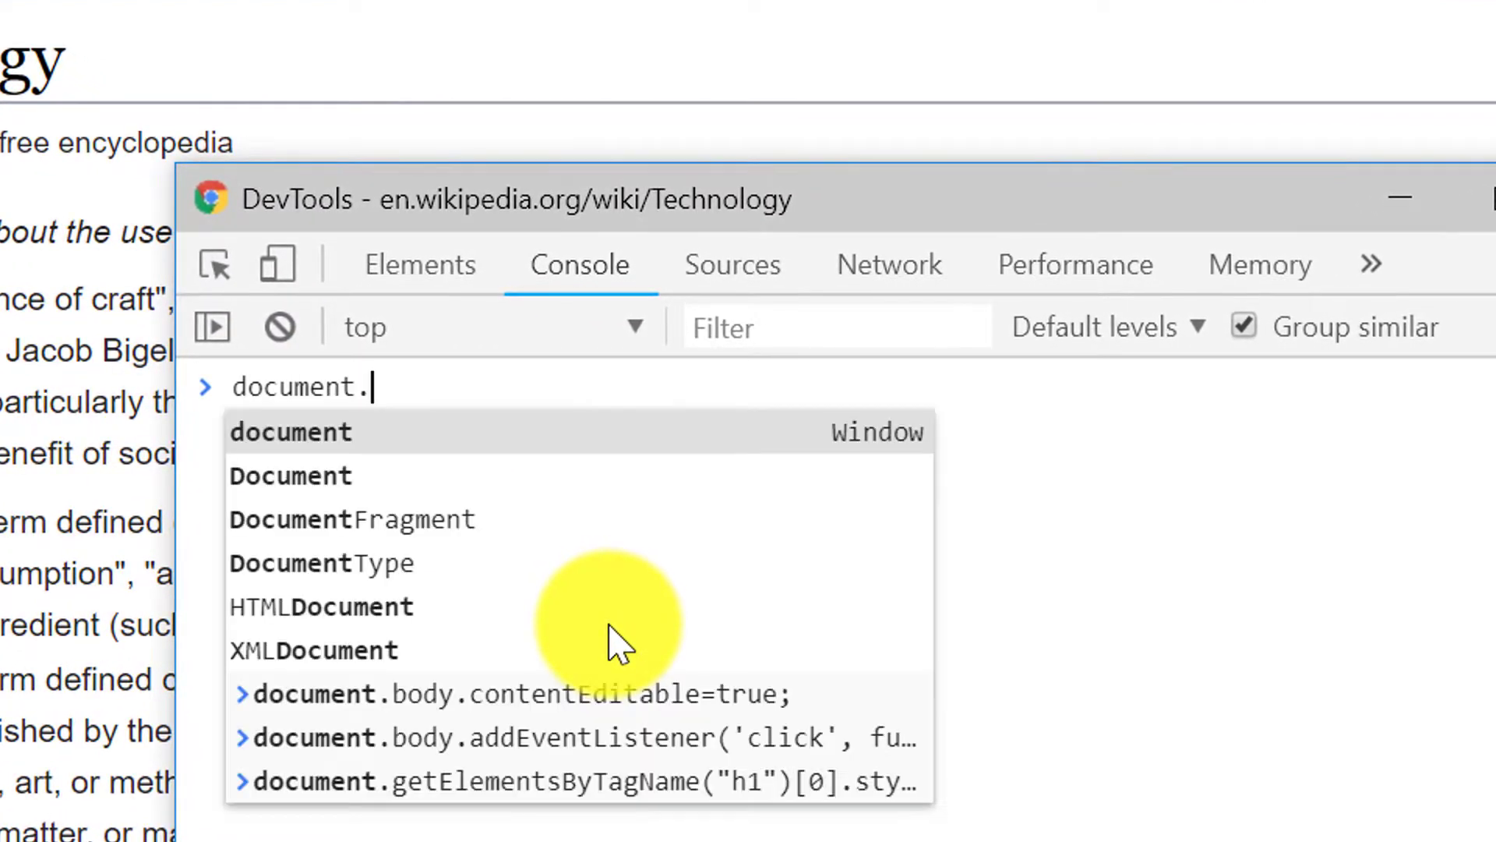
{"action": "type", "text": "body"}
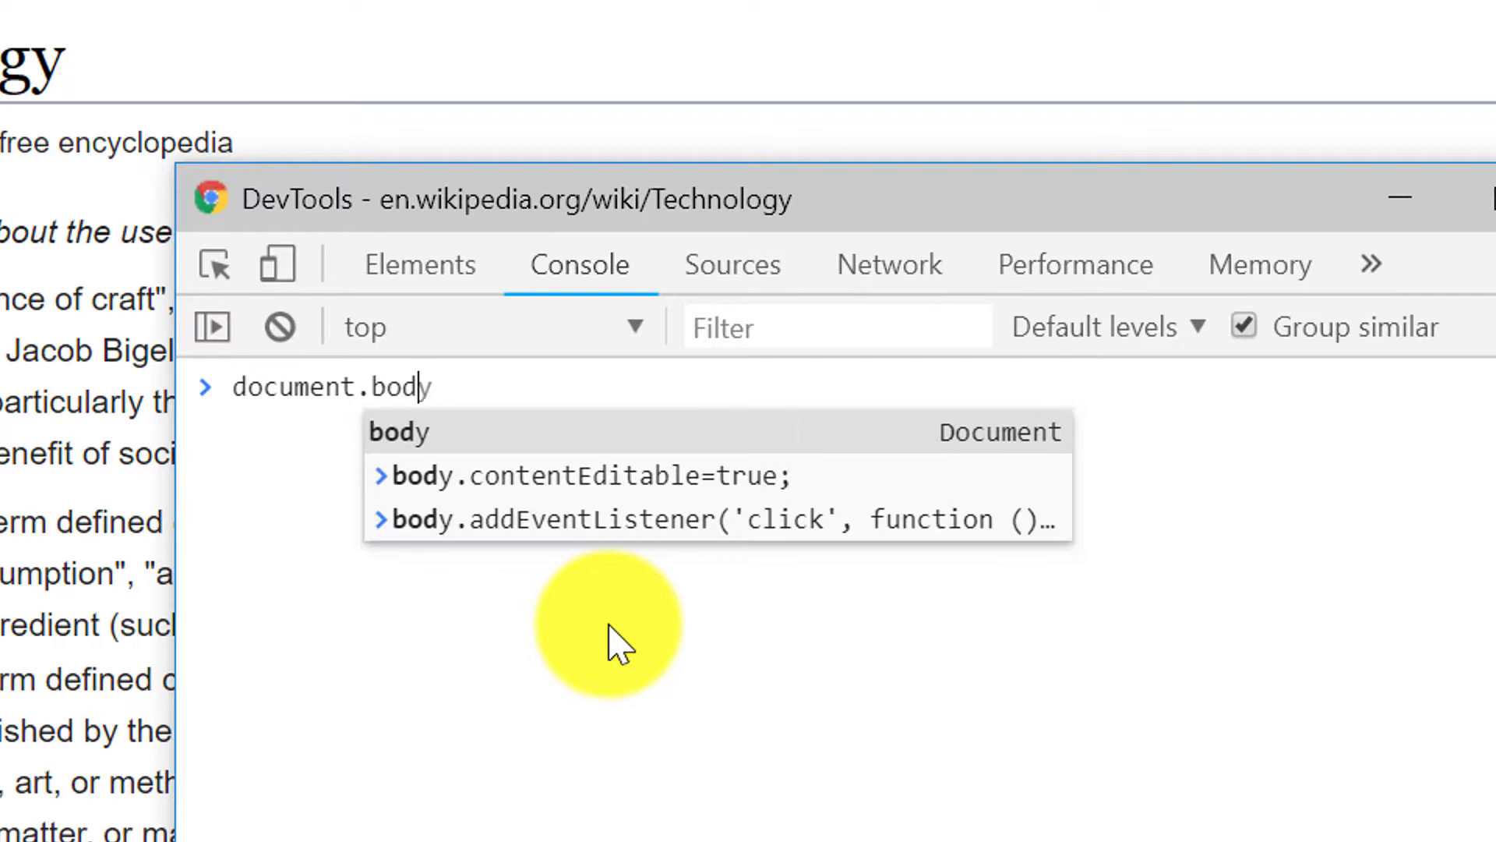
{"action": "type", "text": ".contentEditable"}
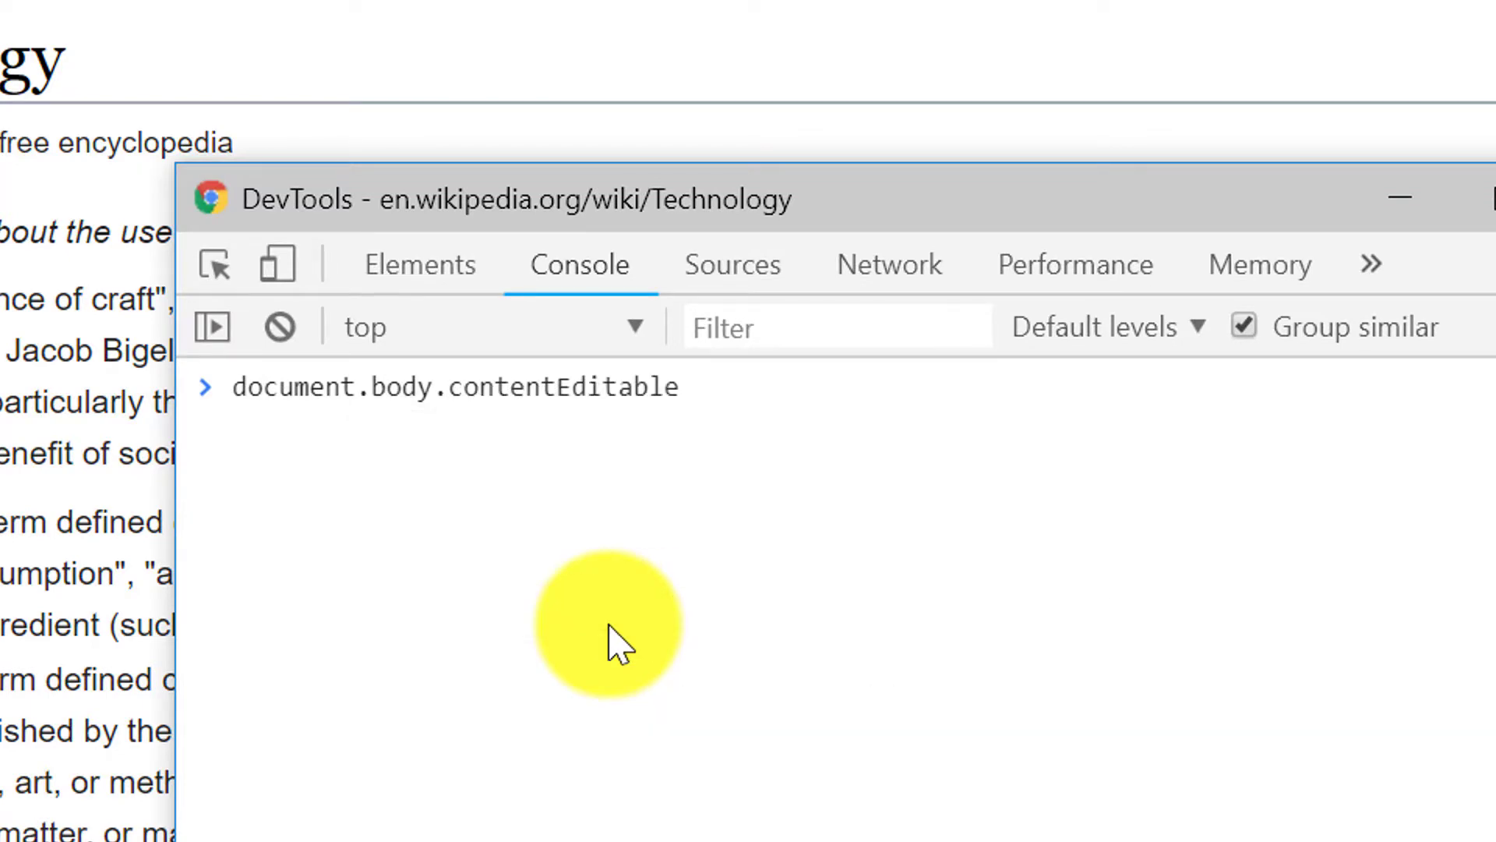
{"action": "type", "text": "=true;"}
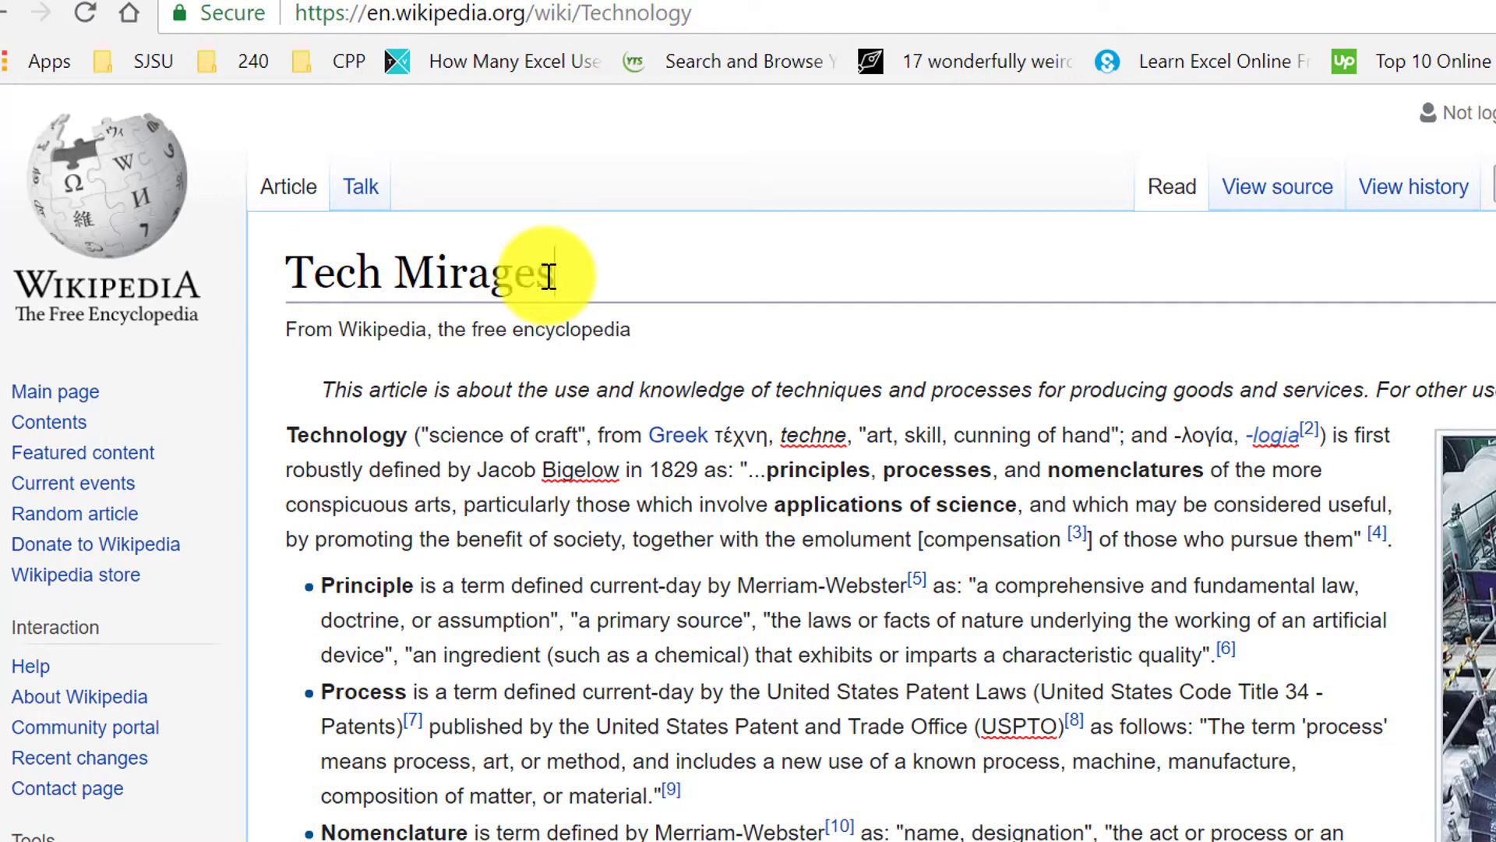
With the heading reading 'Tech Mirages', select the start of the italic hatnote below it.
{"action": "left_click_drag", "start_coordinate": [324, 390], "coordinate": [763, 389]}
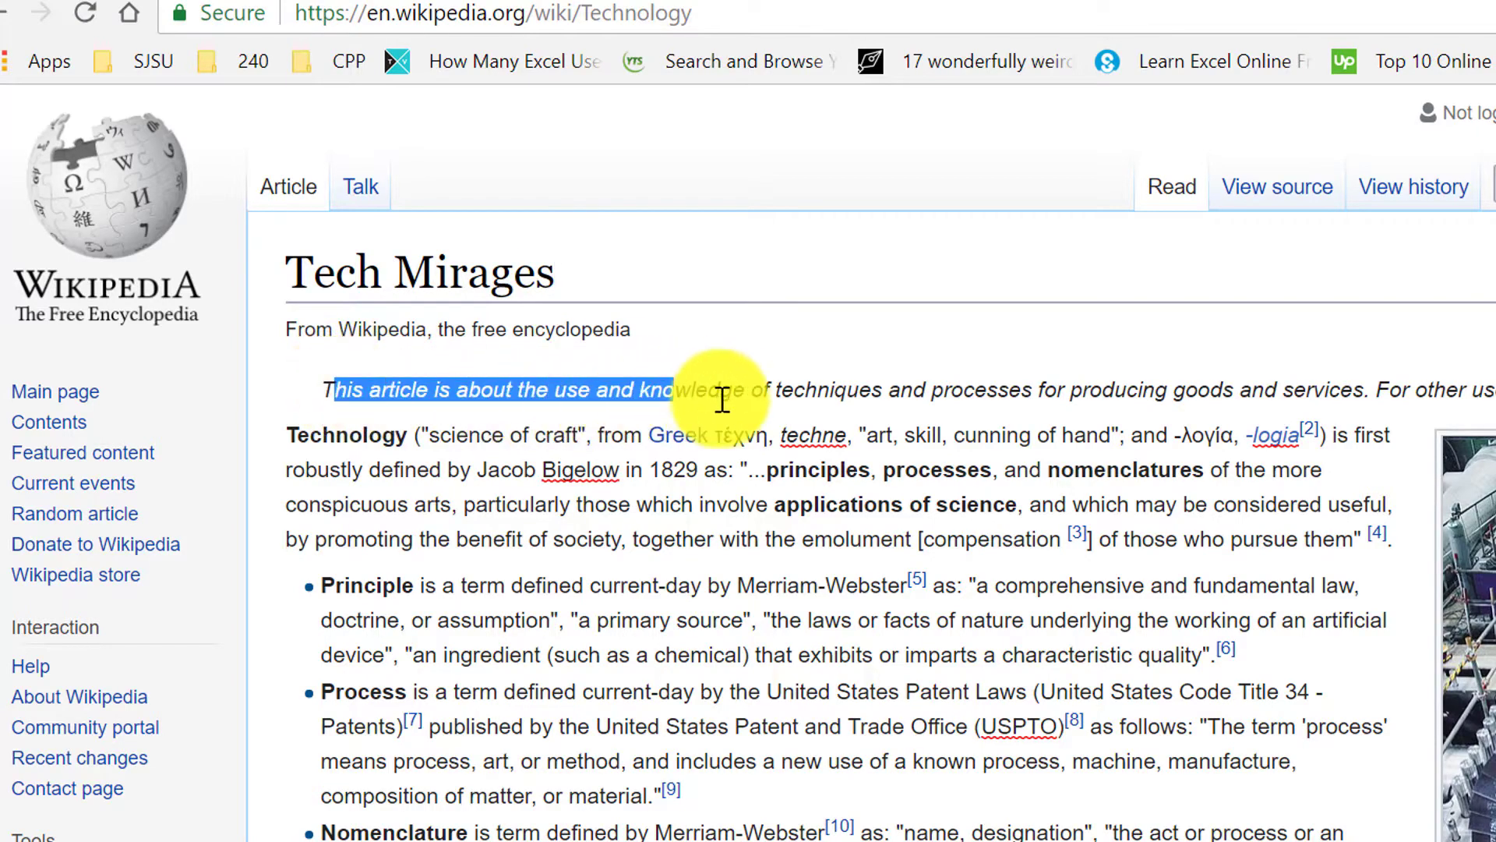